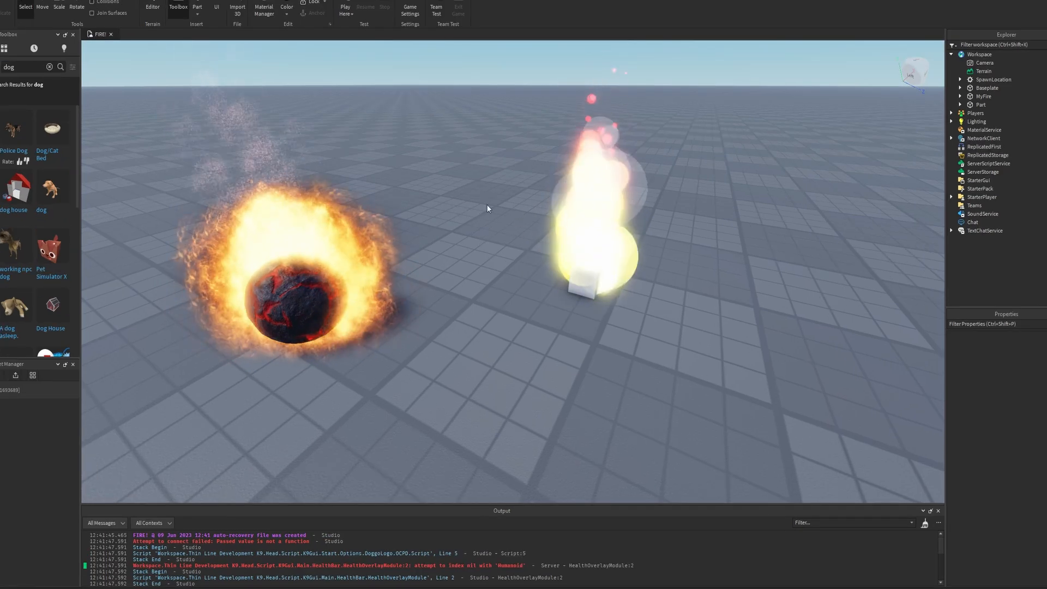
Step: Start a playtest of the fire scene with the flaming meteor
left_click(345, 9)
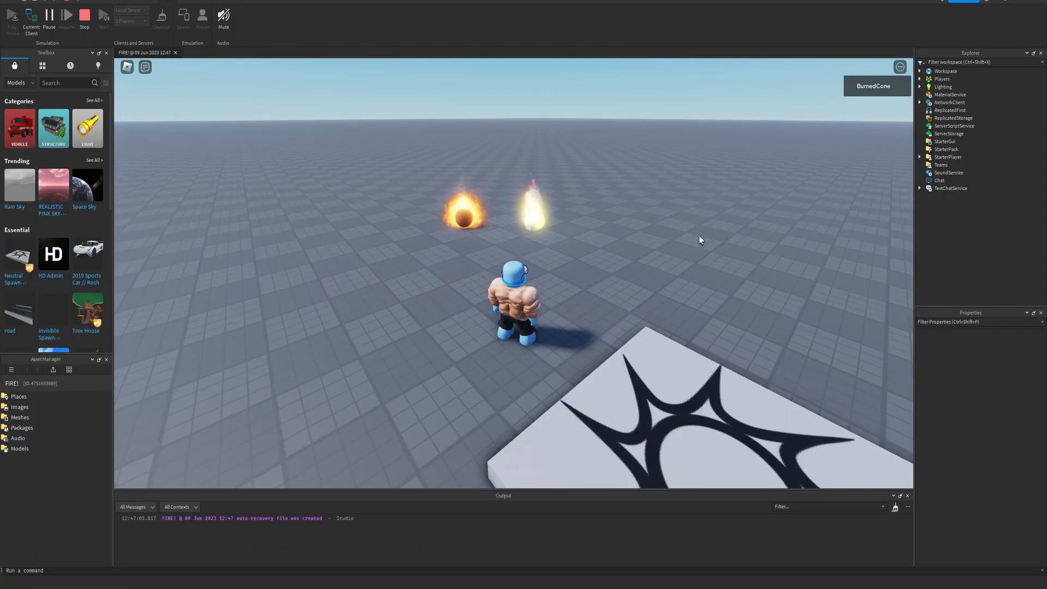
mouse_move(584, 238)
type("dog")
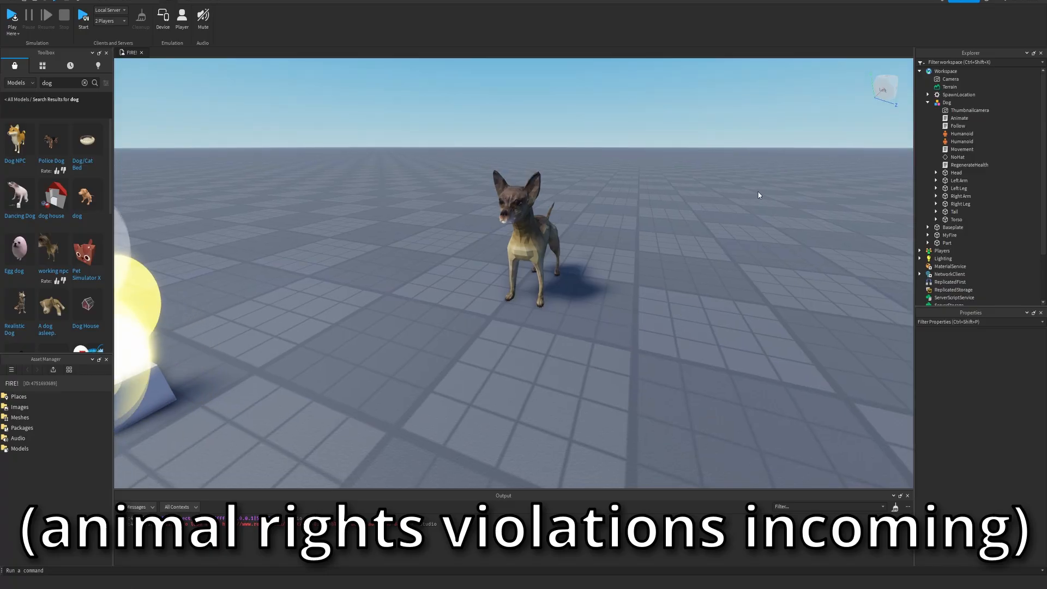
Step: Run a playtest where the fireball burns the dog beside the avatar
left_click(947, 103)
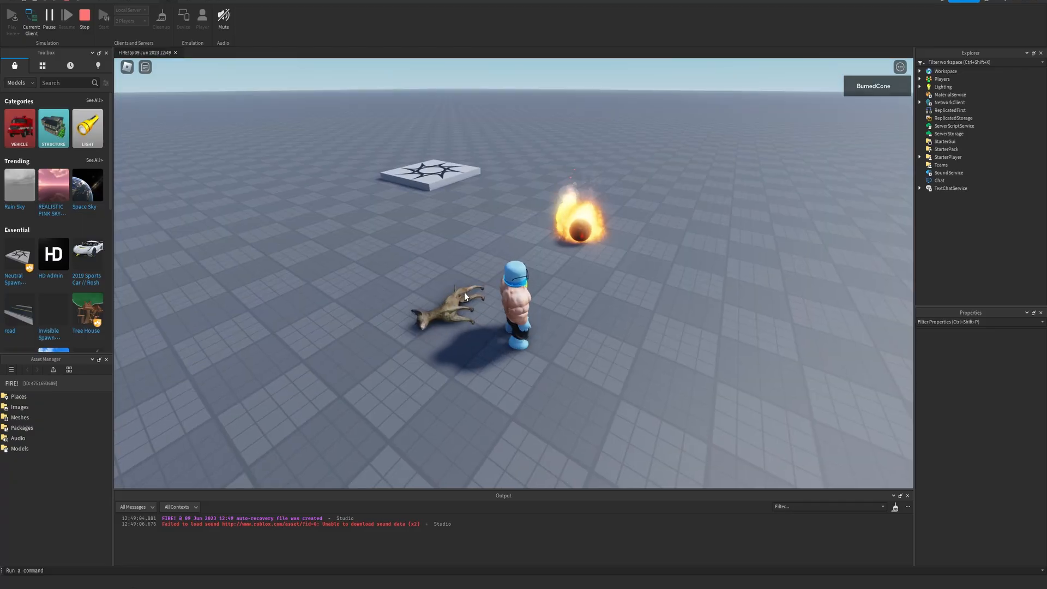
mouse_move(474, 334)
type("dog")
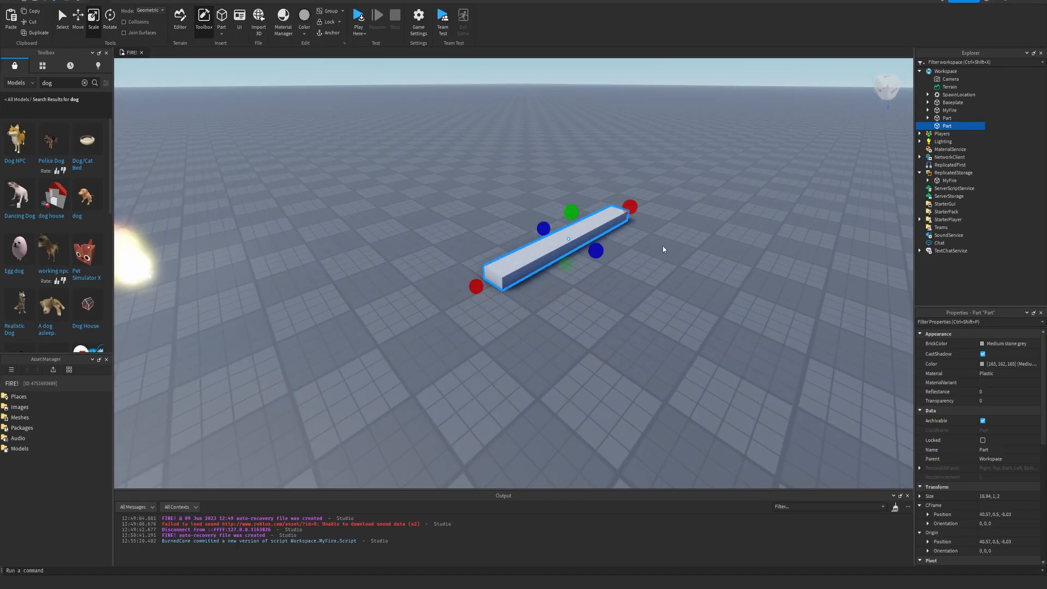
left_click(358, 15)
type("why is the world made of wood?")
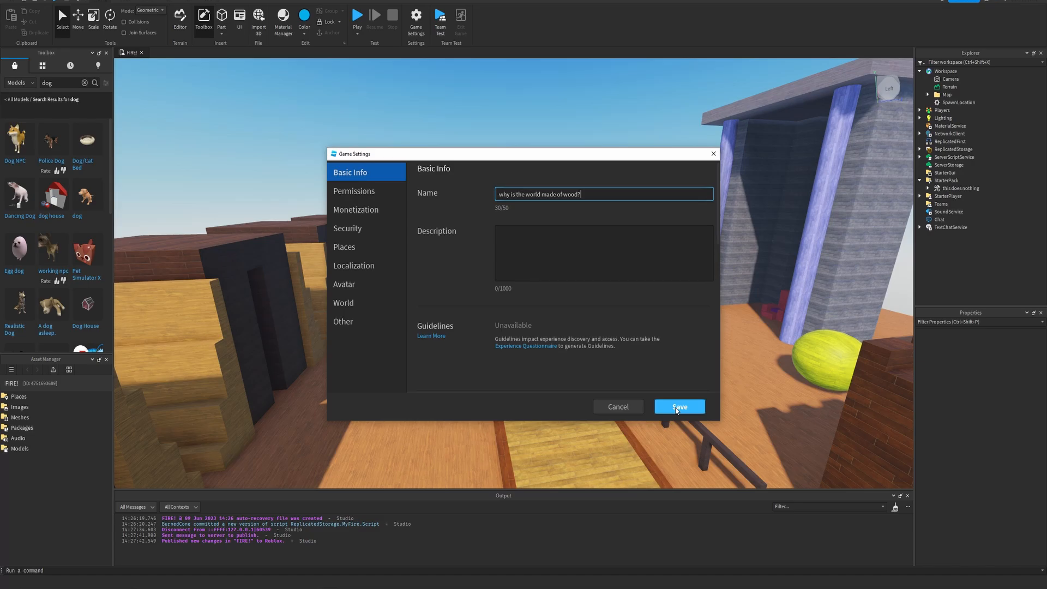
Step: Save the game's new name "why is the world made of wood?"
left_click(680, 406)
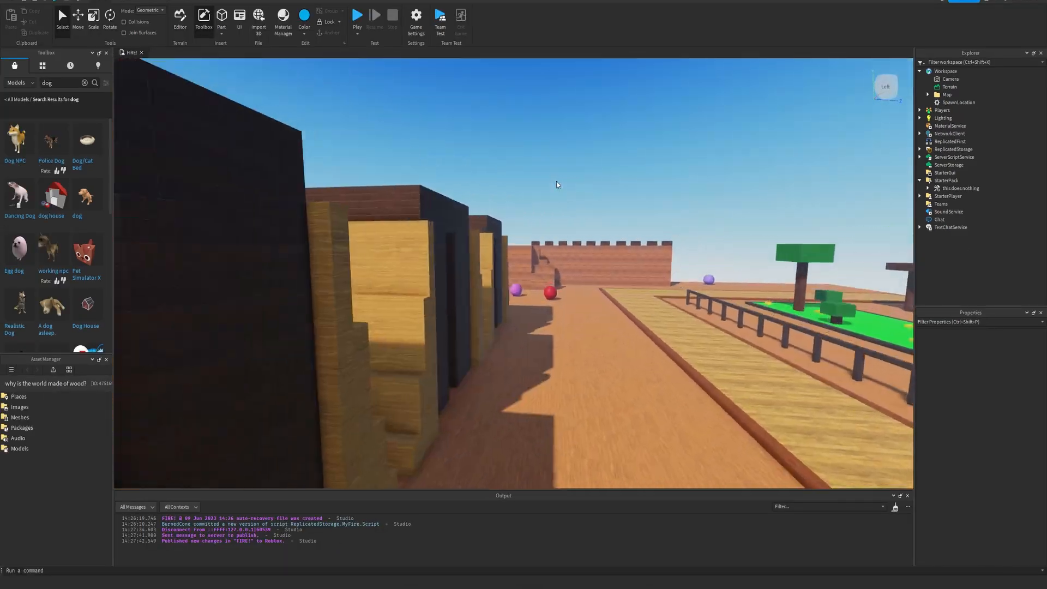
left_click_drag(557, 185, 444, 296)
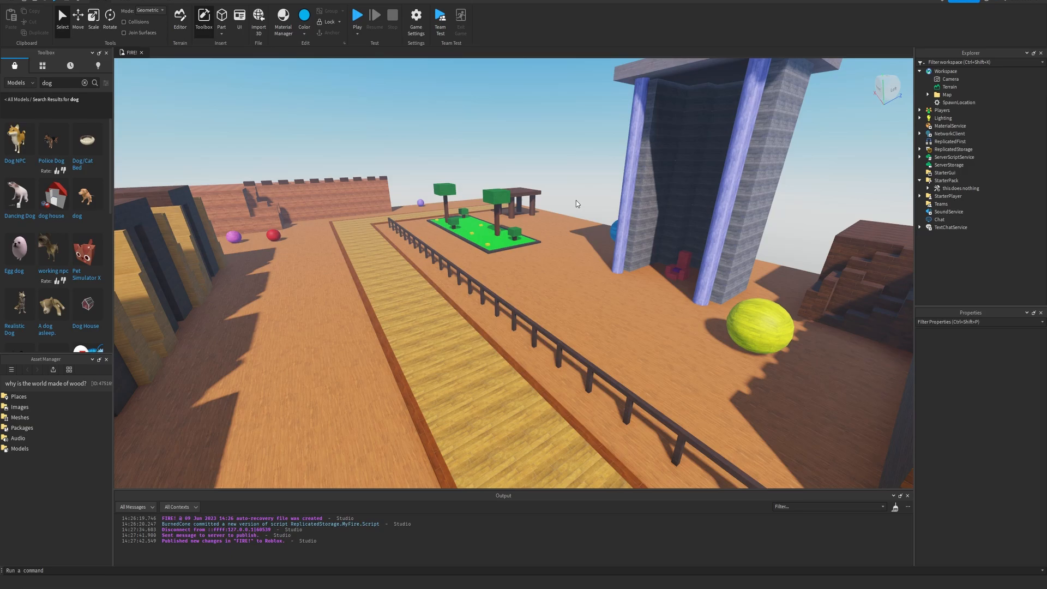
left_click(415, 17)
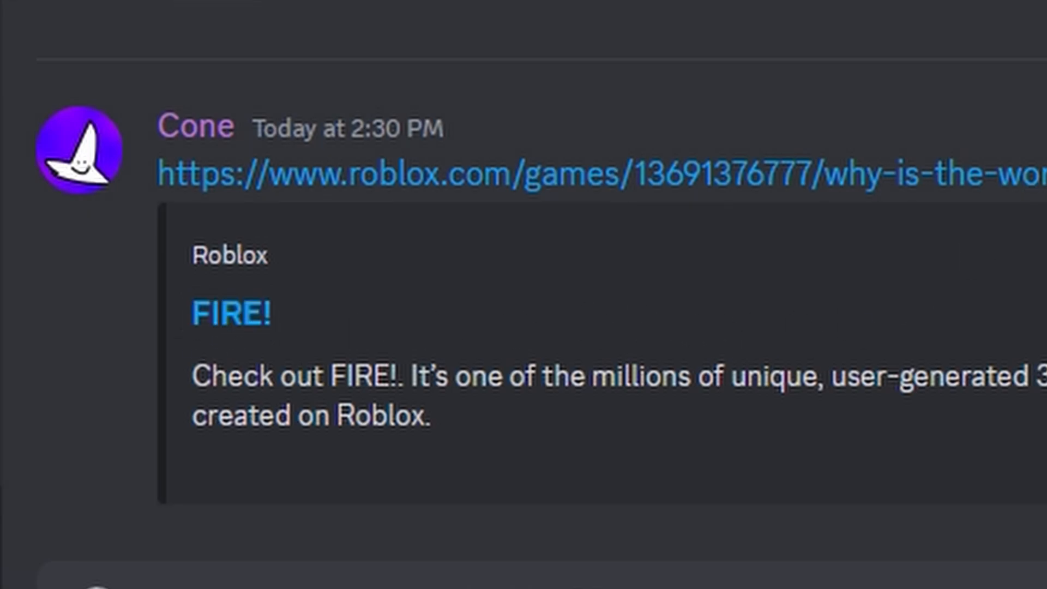
Step: Follow the shared roblox.com link to the published FIRE! game
left_click(434, 172)
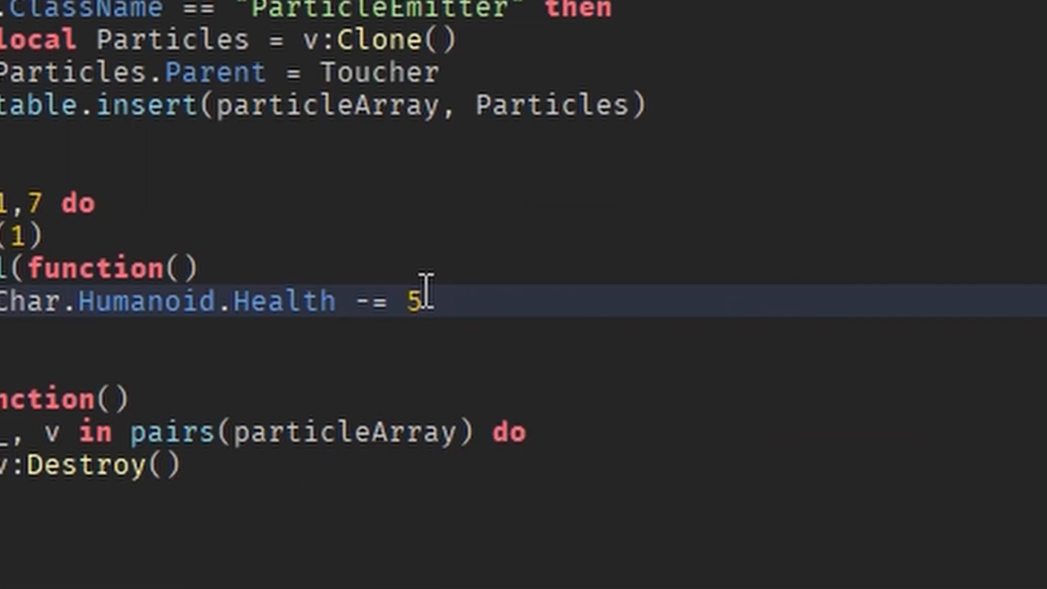
Step: Raise the fire's Humanoid.Health damage per tick by entering 1 in the script
type("1")
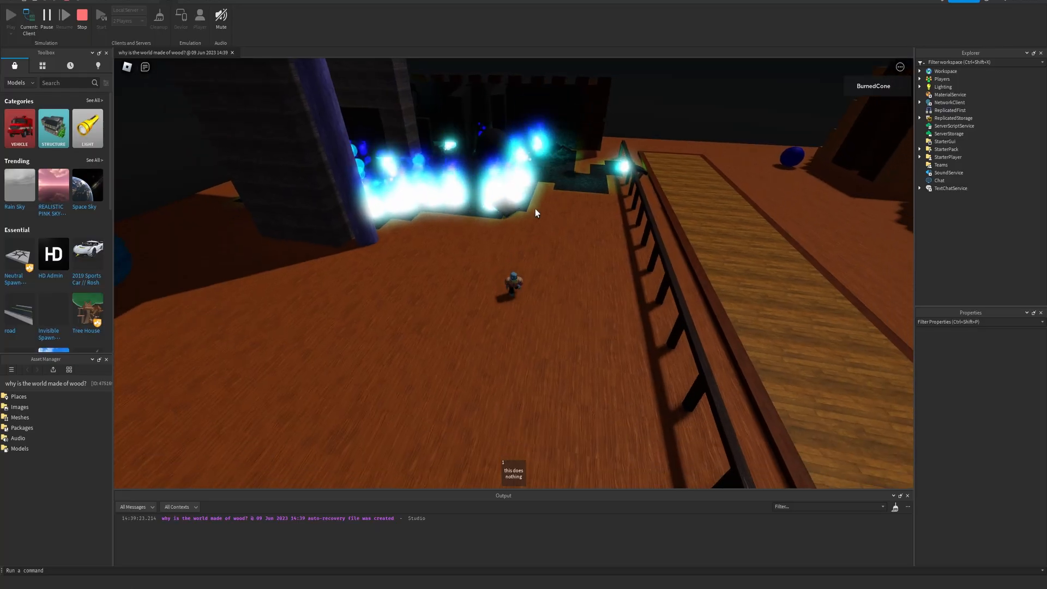
Step: Stop the playtest after the blue flames spread across the night town
left_click(82, 15)
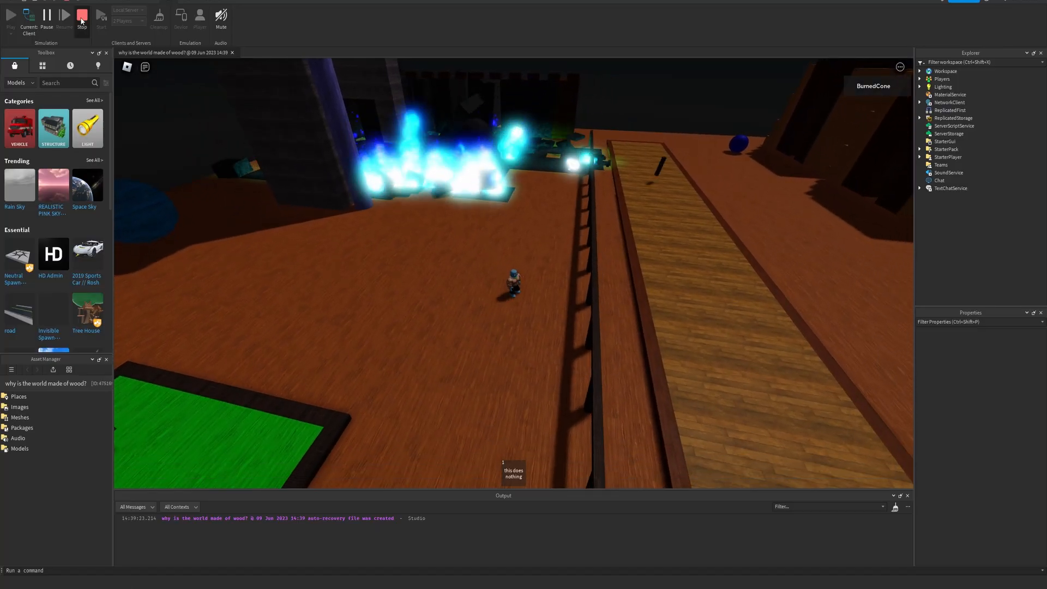